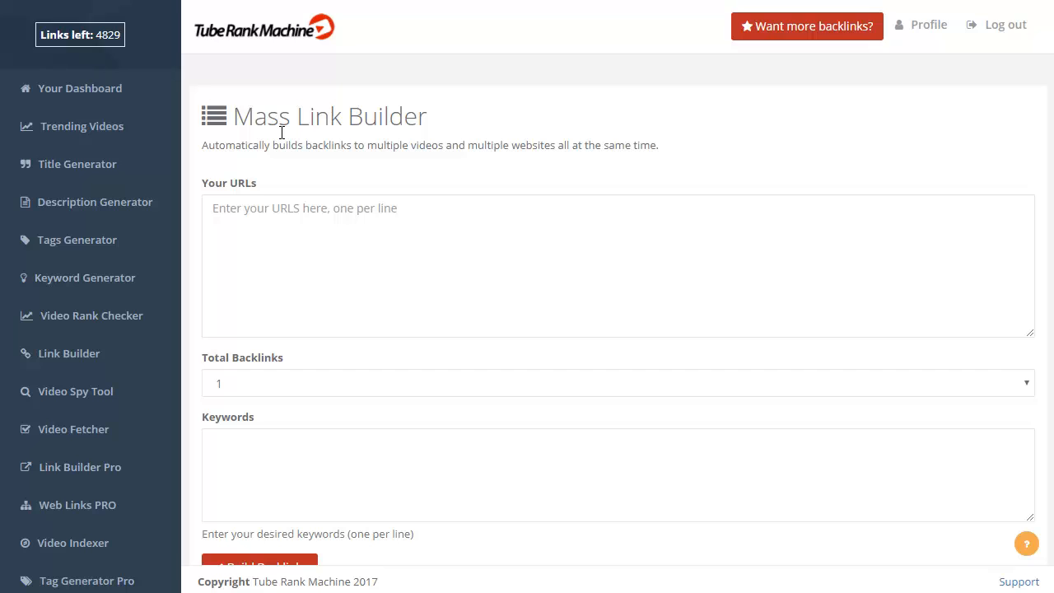
mouse_move(379, 319)
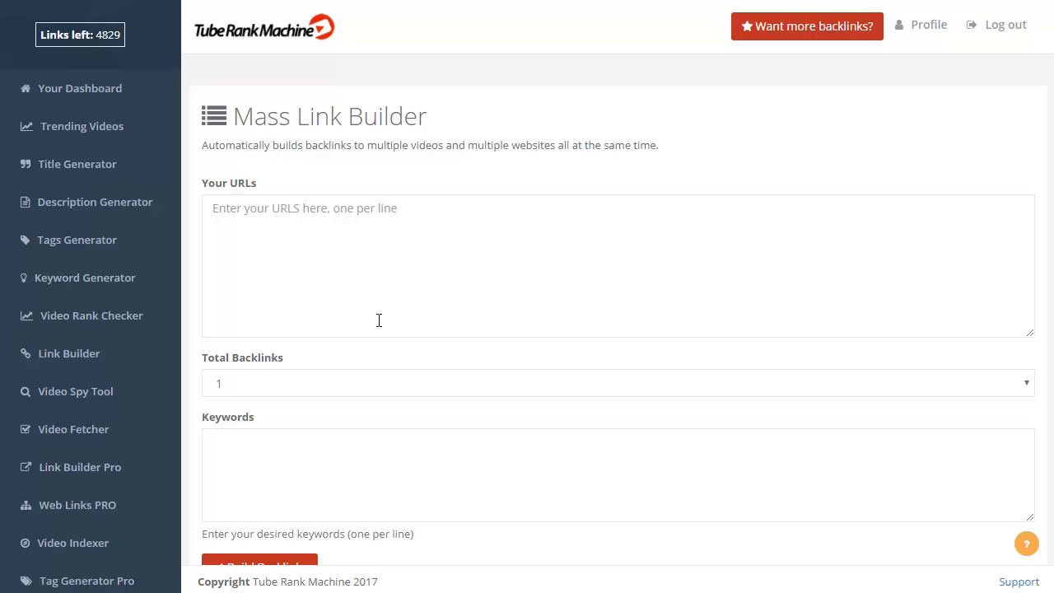
- Submit a 10-backlink job for the five YouTube URLs and four iphone x keywords via Build Backlinks
text(https://www.youtube.com/watch?v=T4ILAwtGv6o)
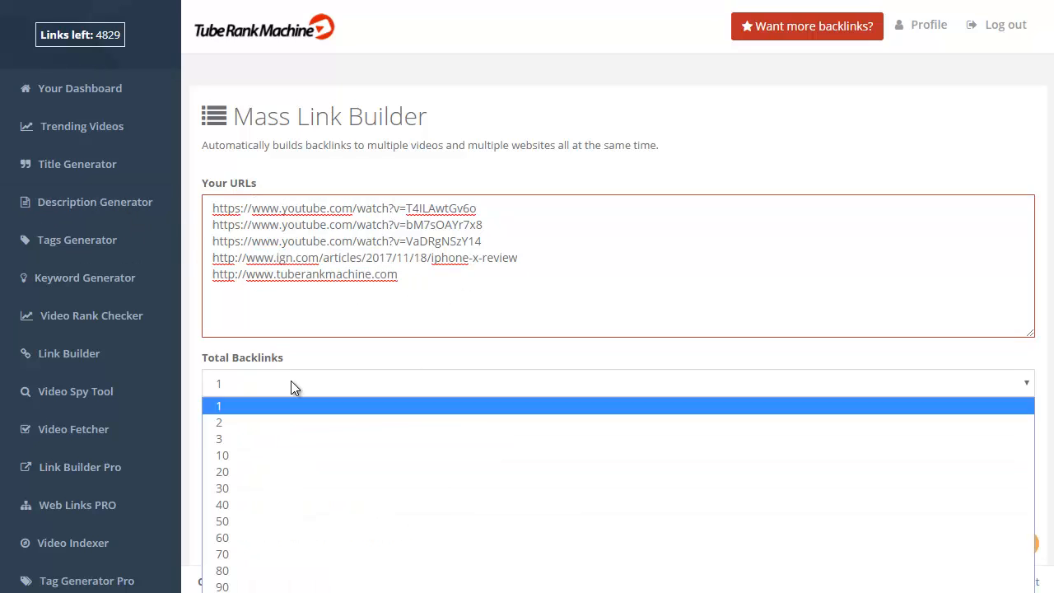
click(223, 454)
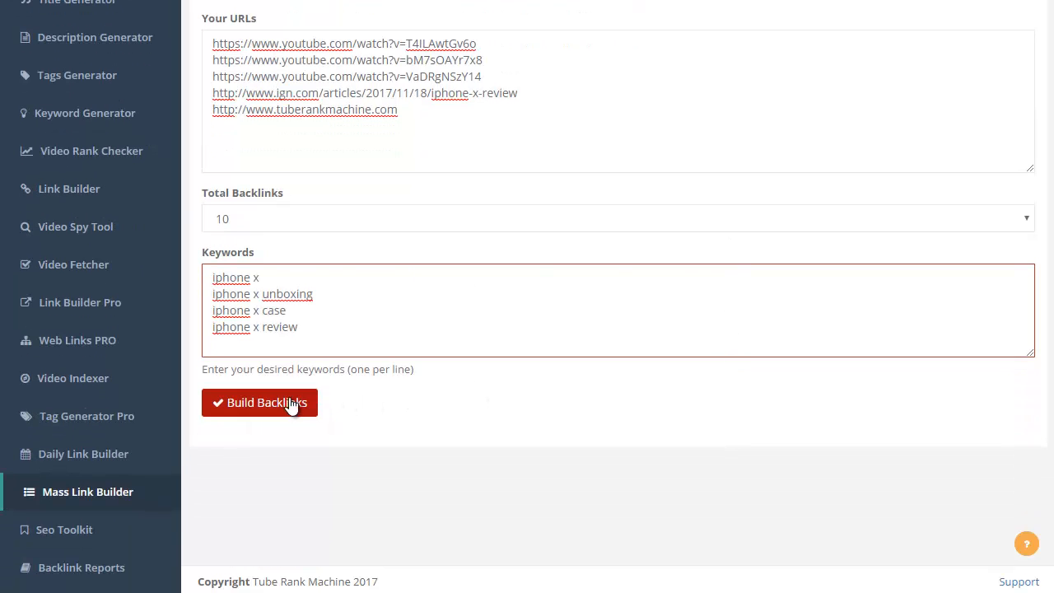
click(260, 402)
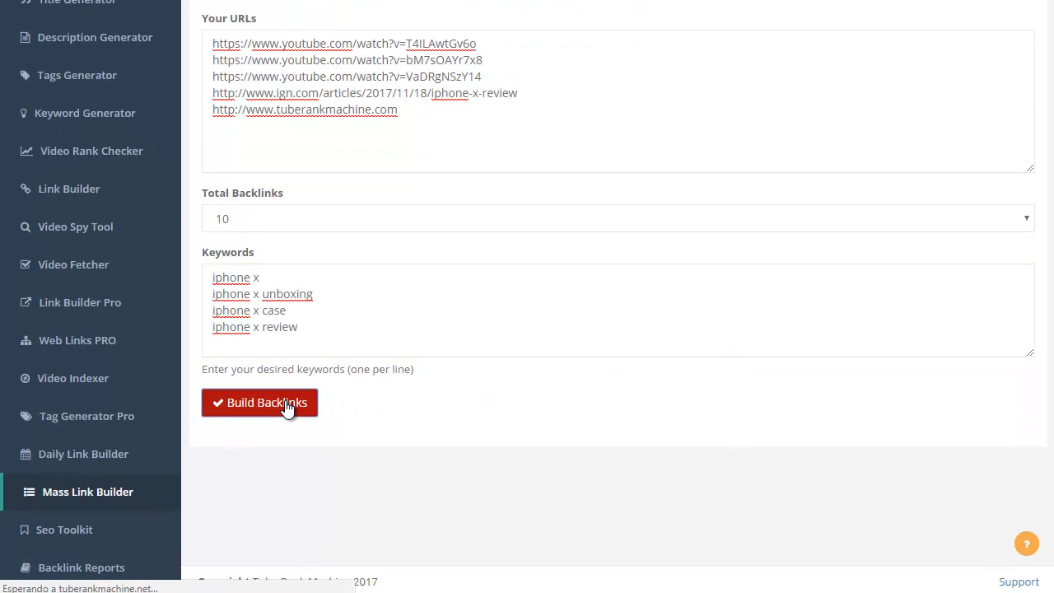
mouse_move(695, 346)
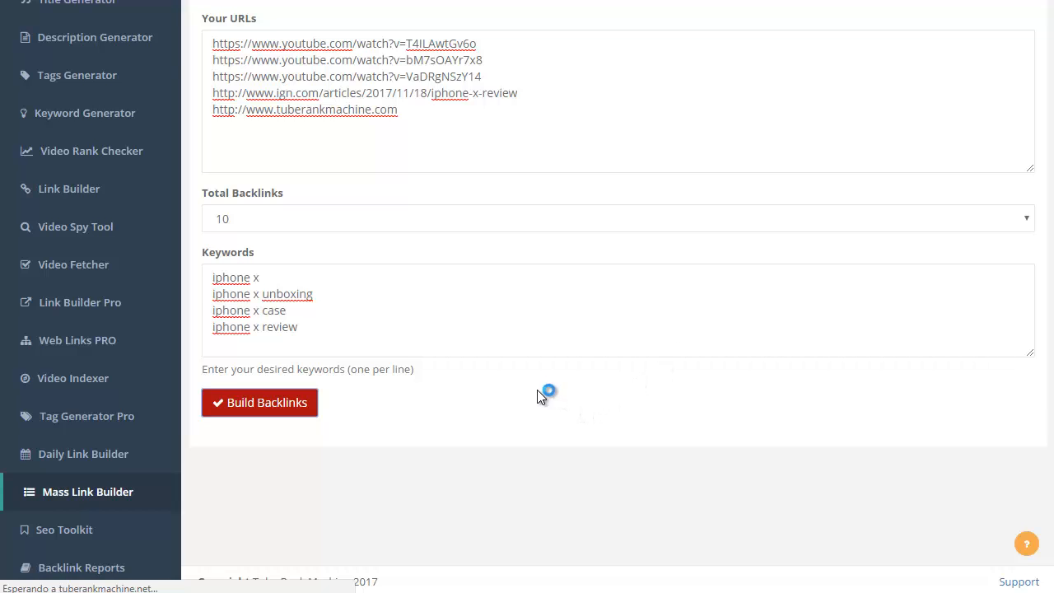
click(260, 402)
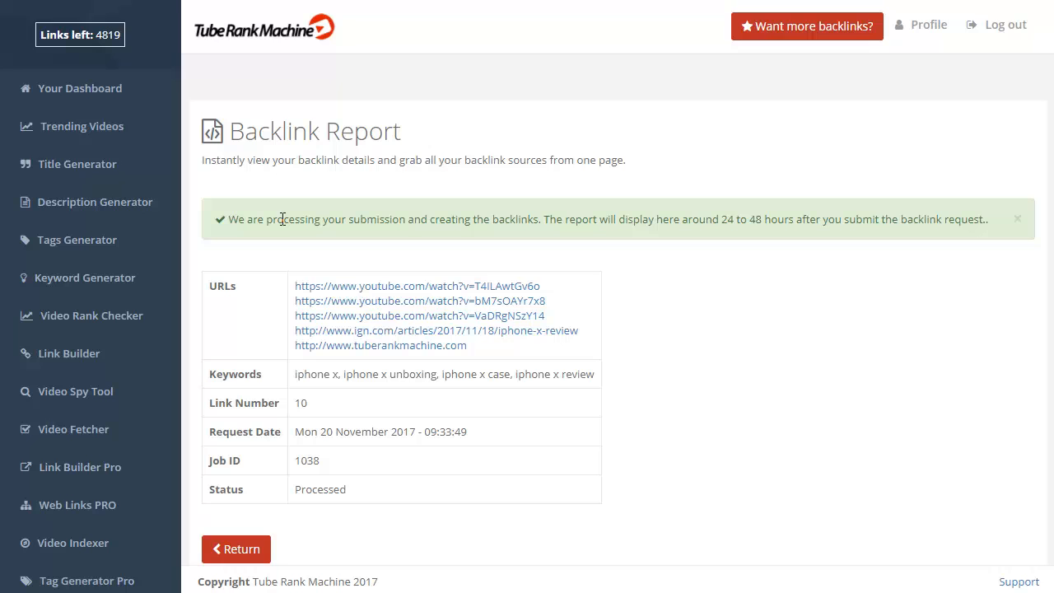
drag(543, 219, 822, 220)
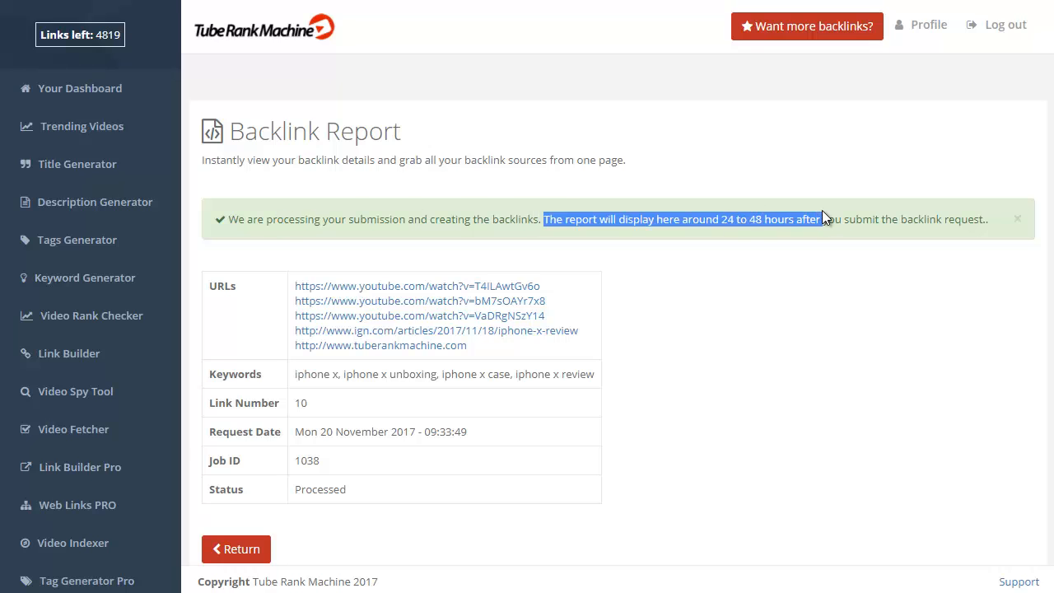
scroll(down, 3)
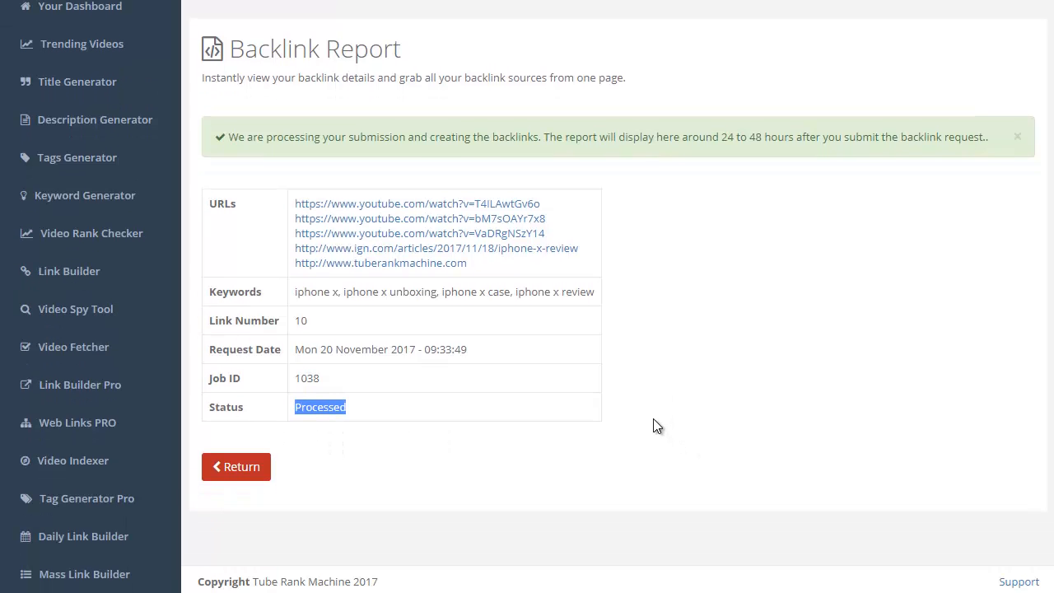
mouse_move(580, 422)
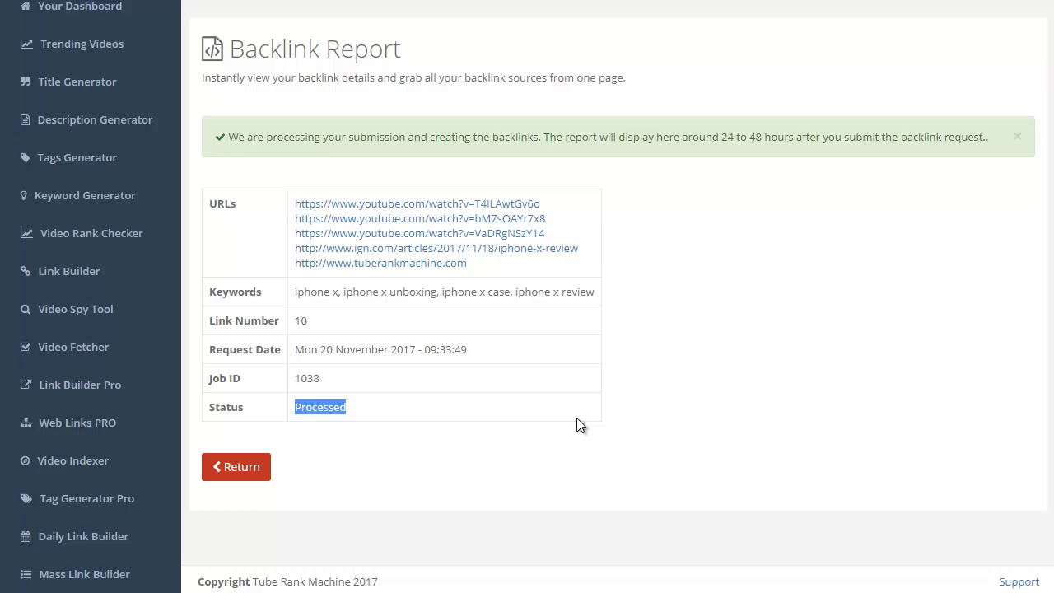
mouse_move(565, 405)
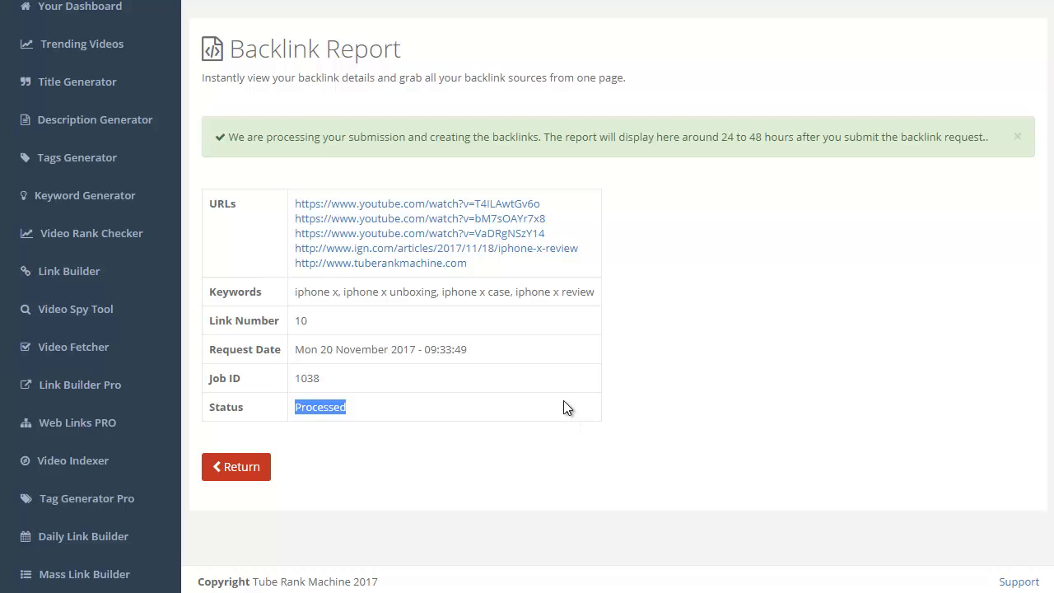
mouse_move(549, 402)
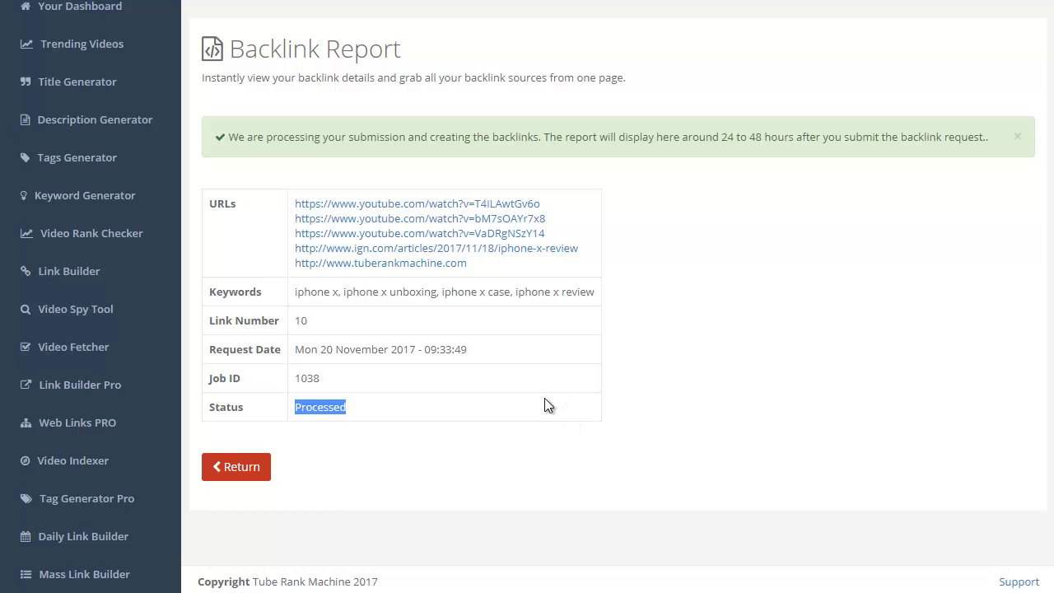
mouse_move(580, 454)
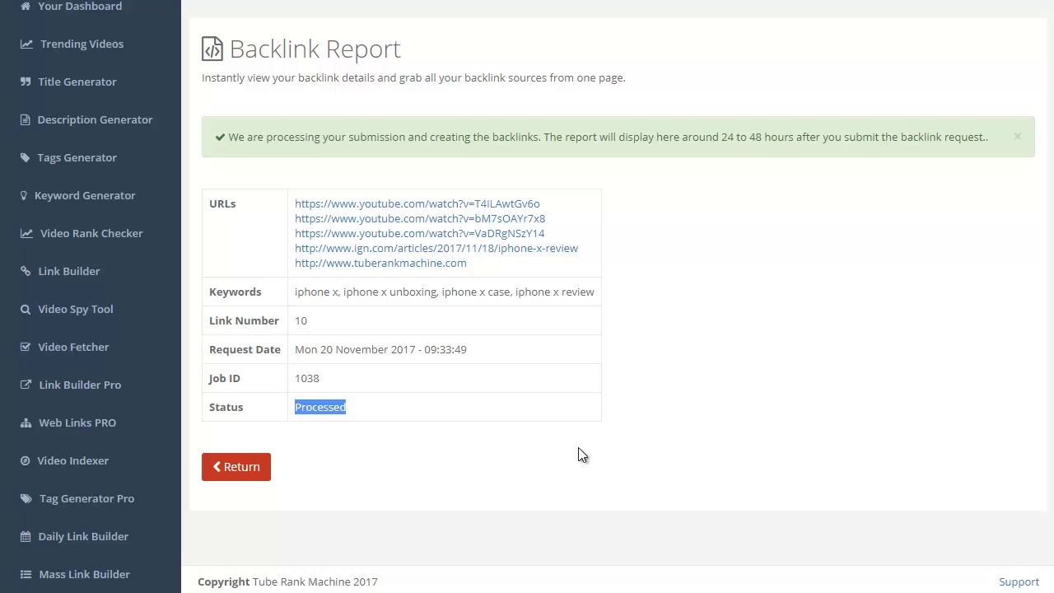